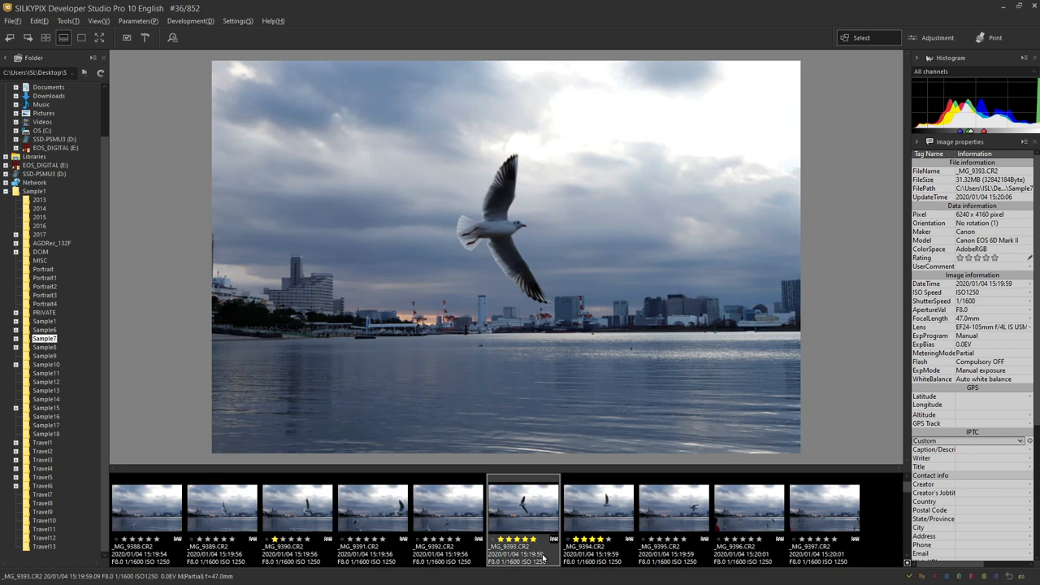
# Show the next seagull photo, then browse the folder as a thumbnail grid down to the autumn-leaf shots
pyautogui.click(598, 512)
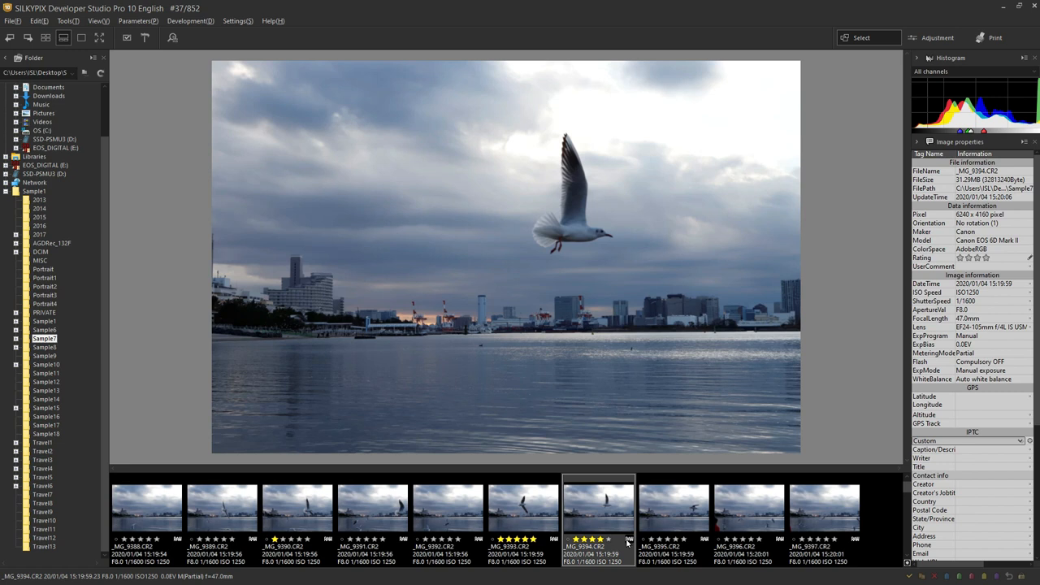
pyautogui.click(295, 512)
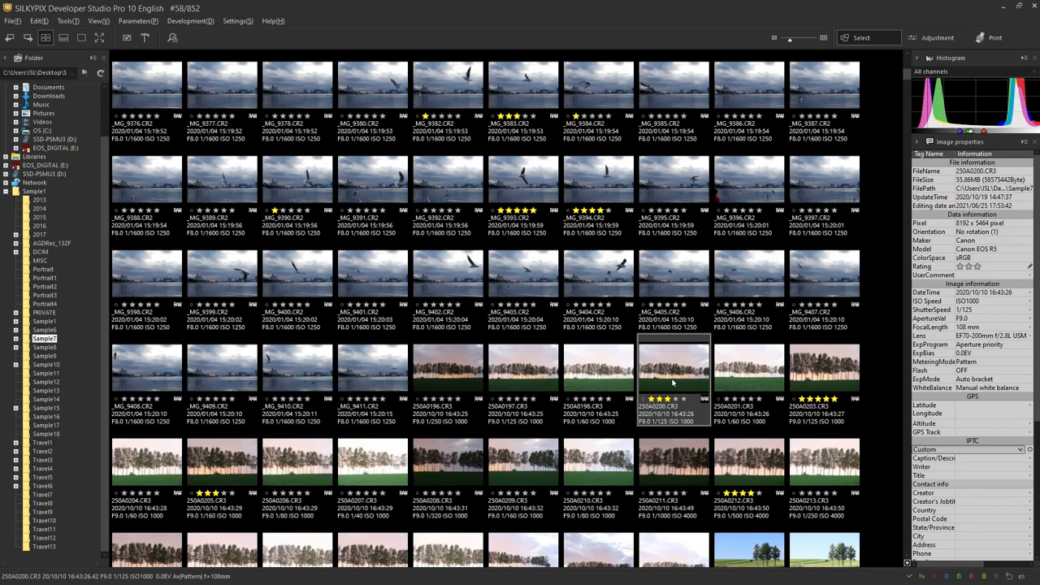
pyautogui.scroll(-3)
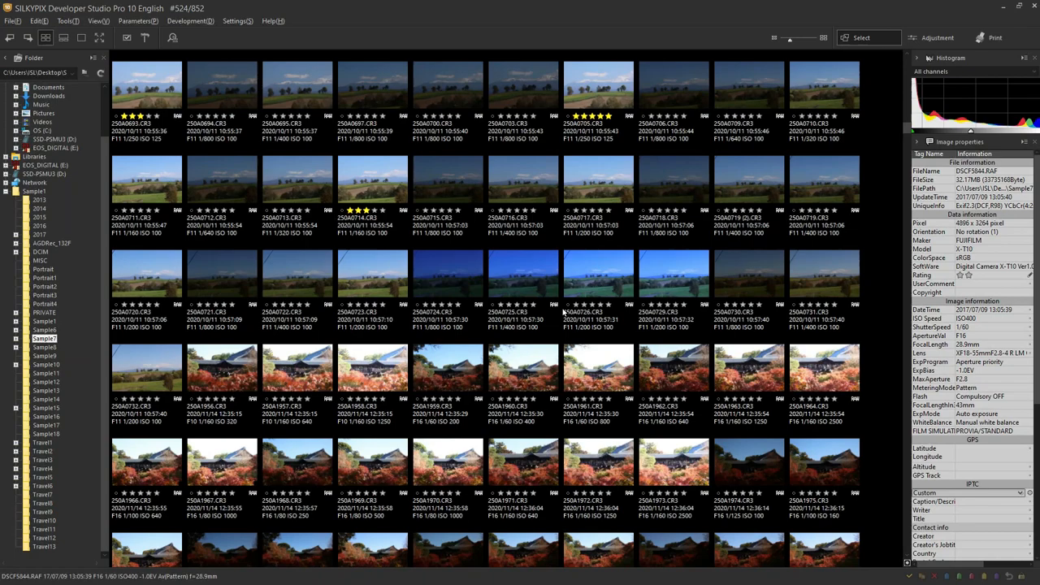
pyautogui.scroll(-3)
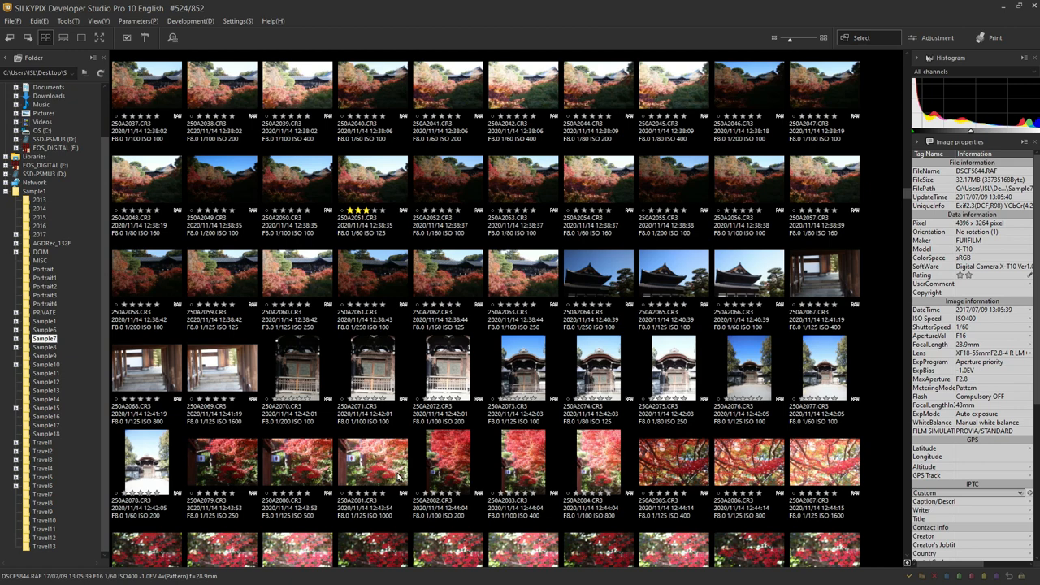
# Filter to star-rated photos only, clear the filter, and preview the row-of-trees sunset shot
pyautogui.click(738, 556)
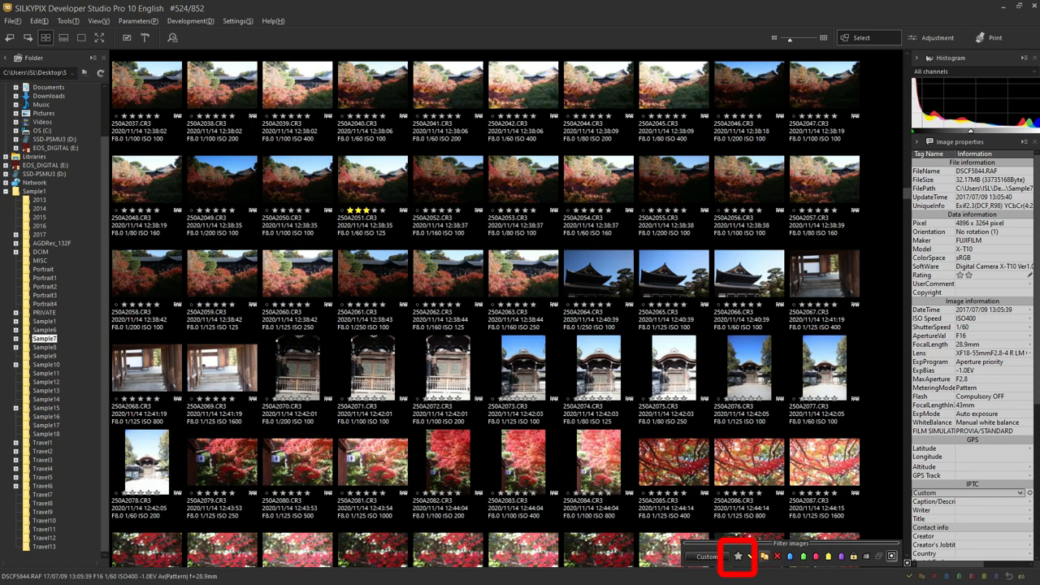
pyautogui.click(738, 556)
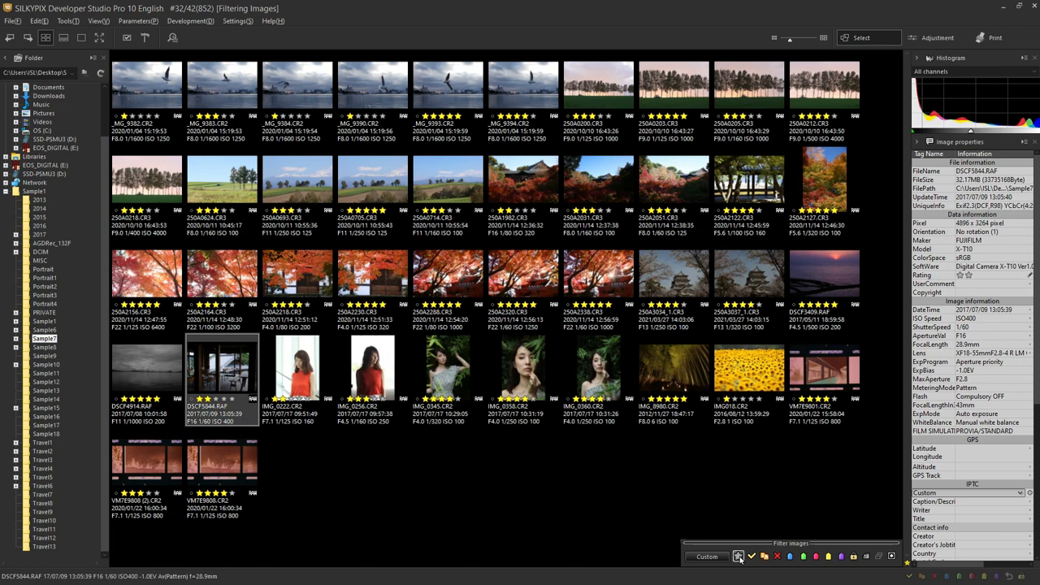
pyautogui.click(738, 556)
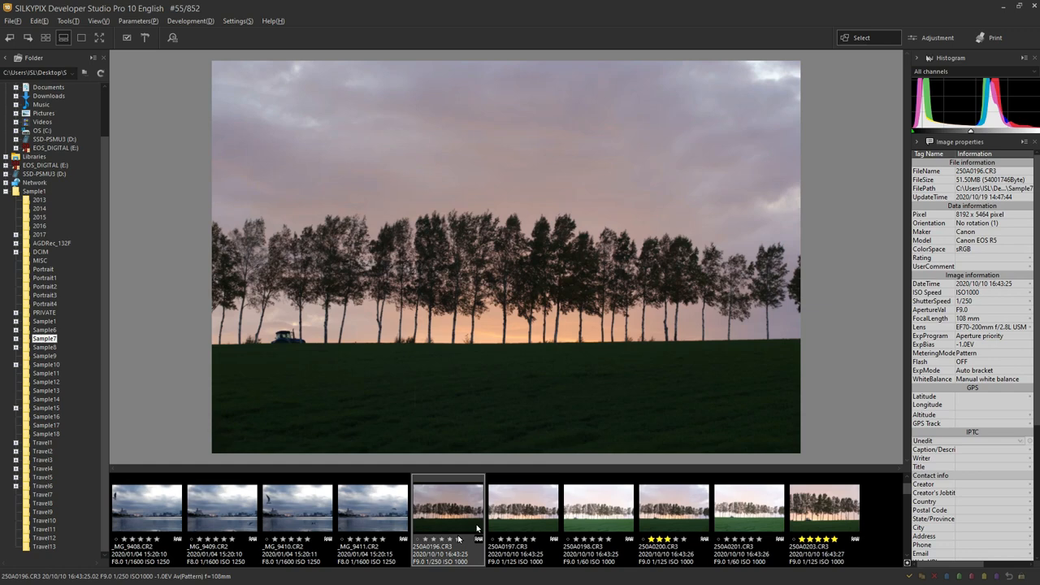
pyautogui.click(523, 507)
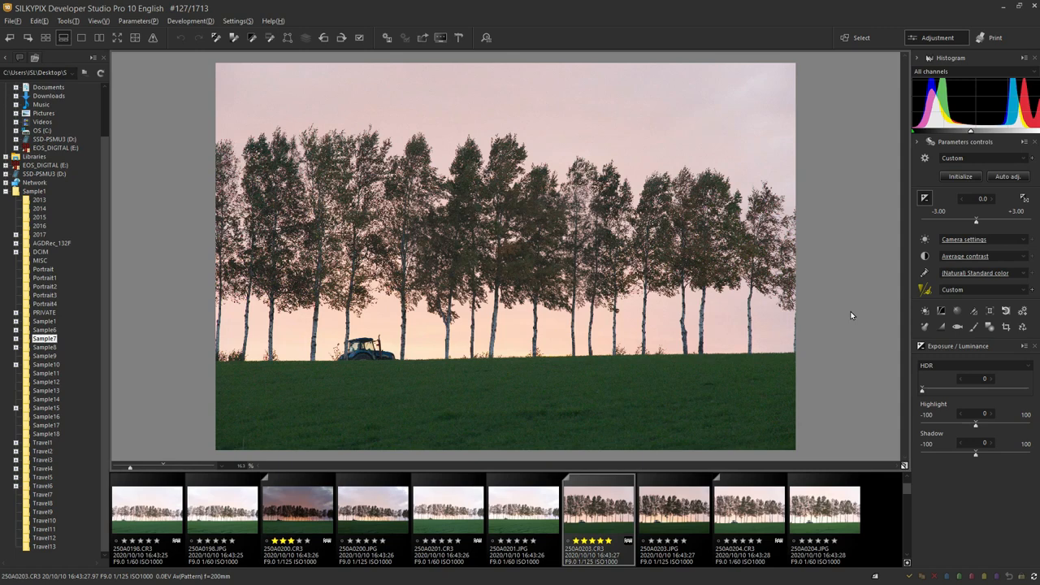
# Bring up Shortcut keys settings from the Settings menu and scroll through the function list
pyautogui.click(235, 22)
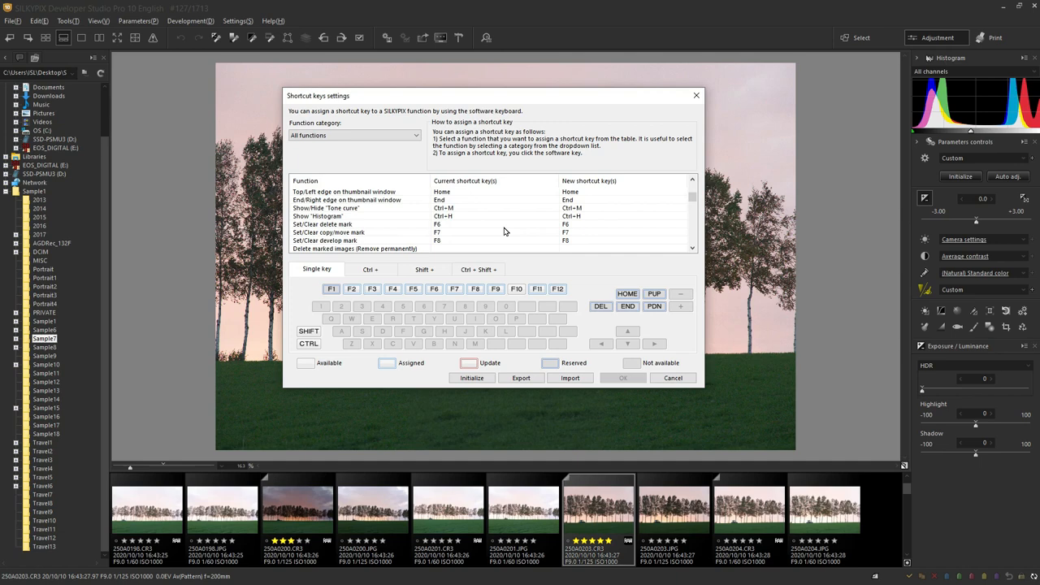
pyautogui.scroll(-3)
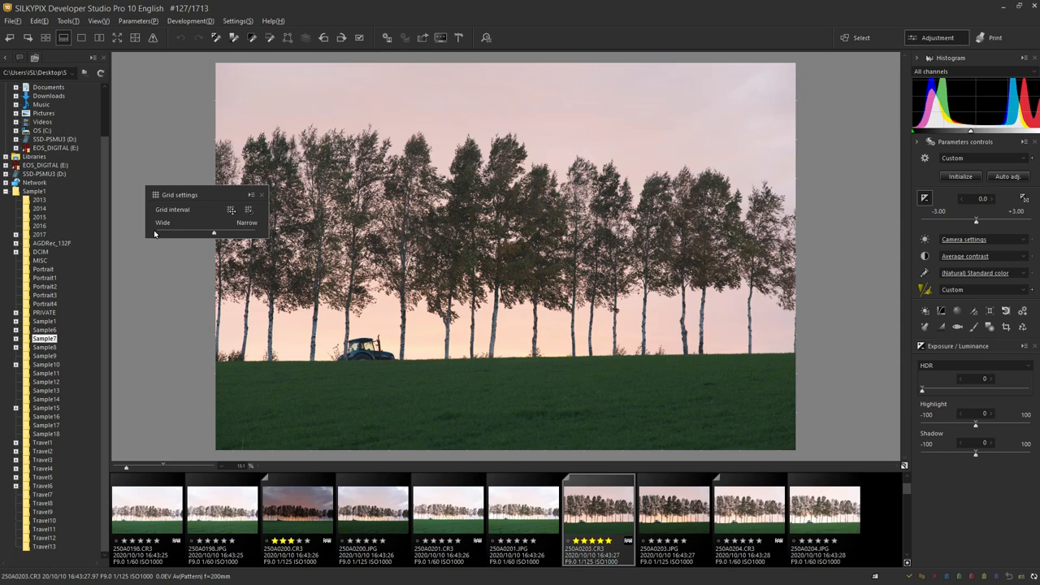
# Show the View menu's display options and point at Multi preview over the trees photo
pyautogui.click(98, 20)
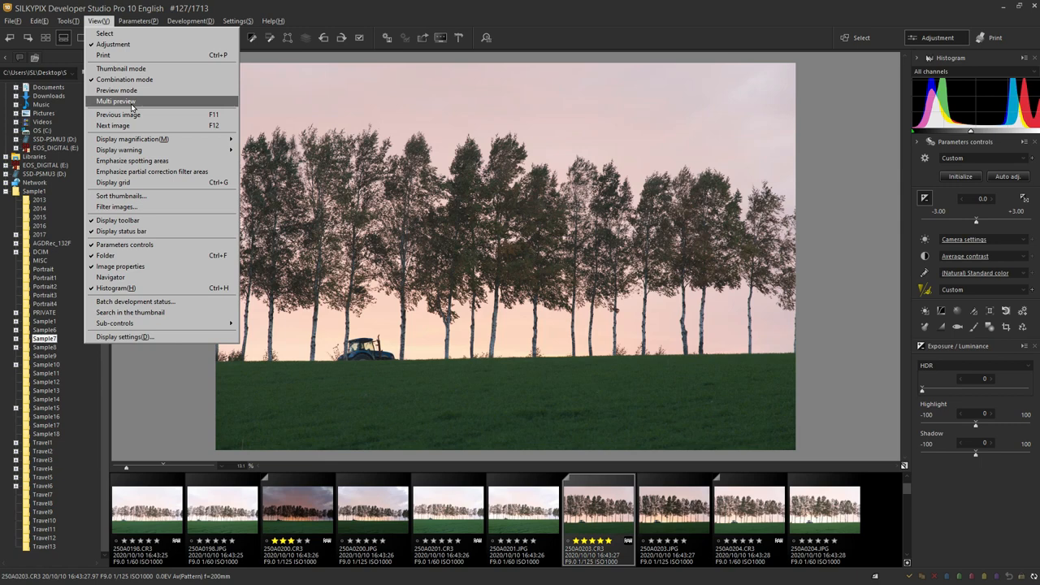
pyautogui.click(113, 182)
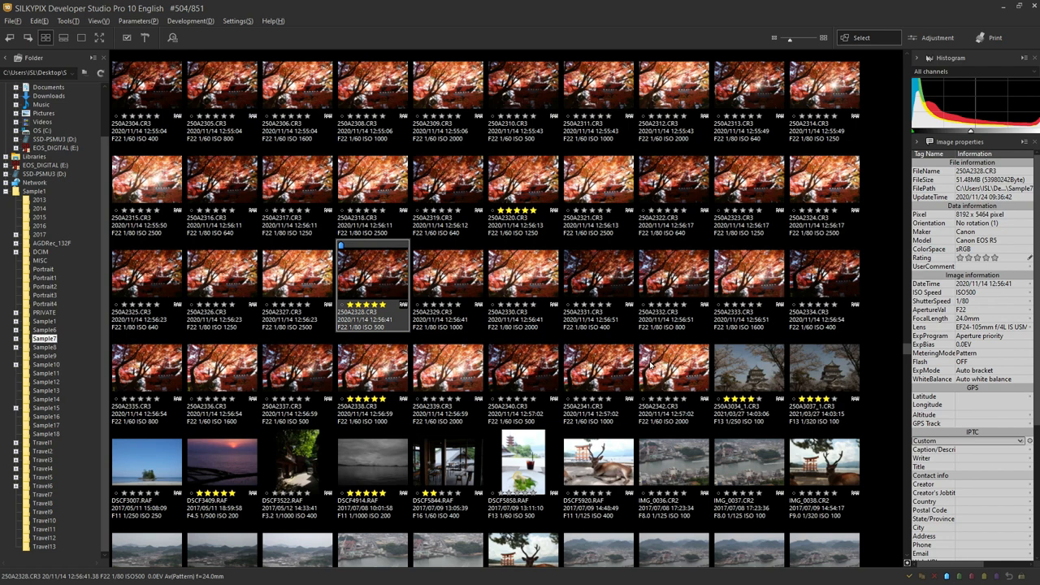
# Select another autumn-leaves thumbnail and browse further down the thumbnail grid
pyautogui.click(748, 273)
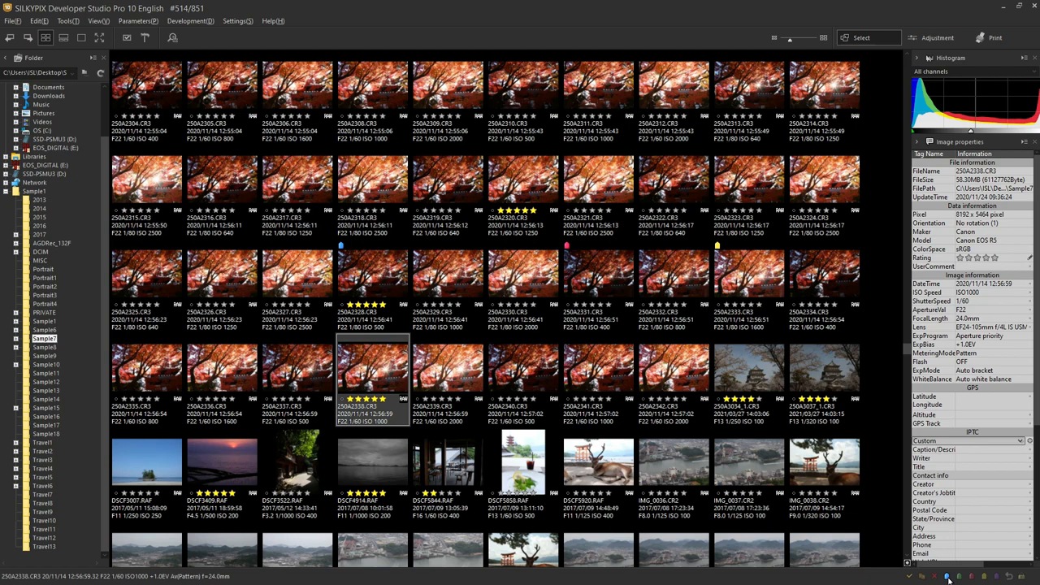
pyautogui.scroll(-3)
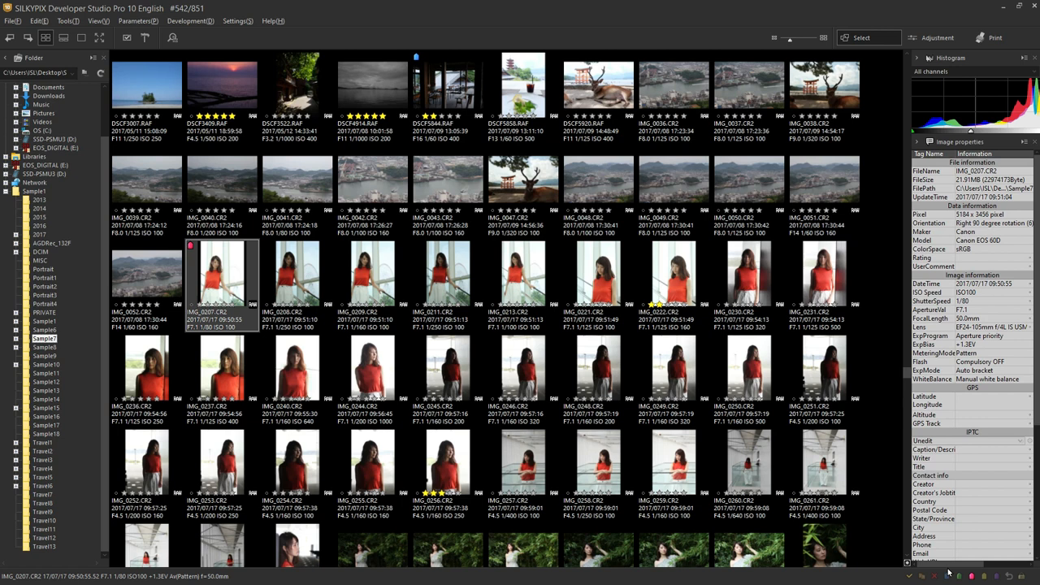
# Select the red-dress portrait shots for a red colour mark, then select the following portrait group
pyautogui.click(296, 276)
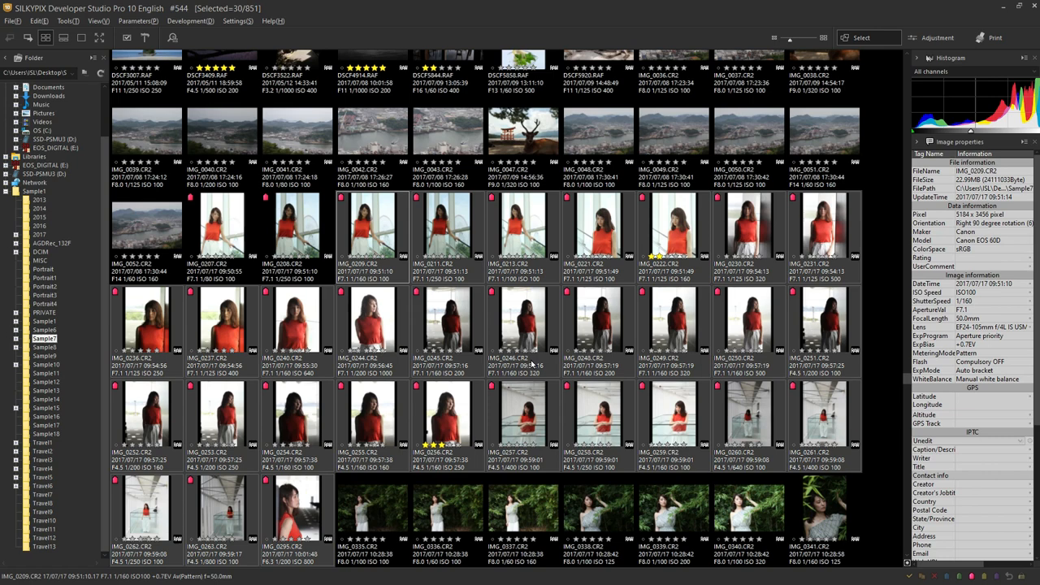
pyautogui.scroll(-3)
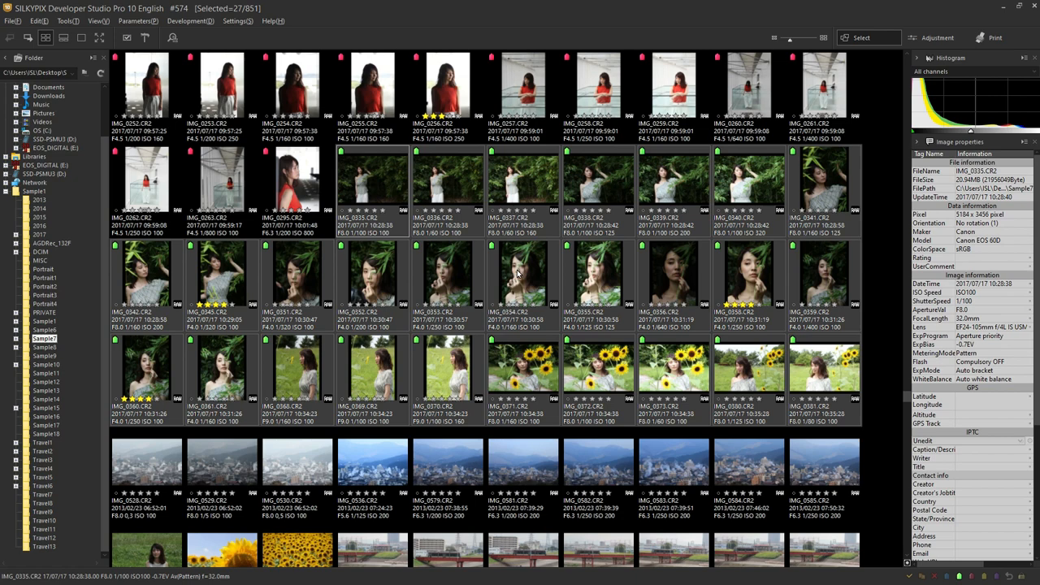
pyautogui.click(936, 37)
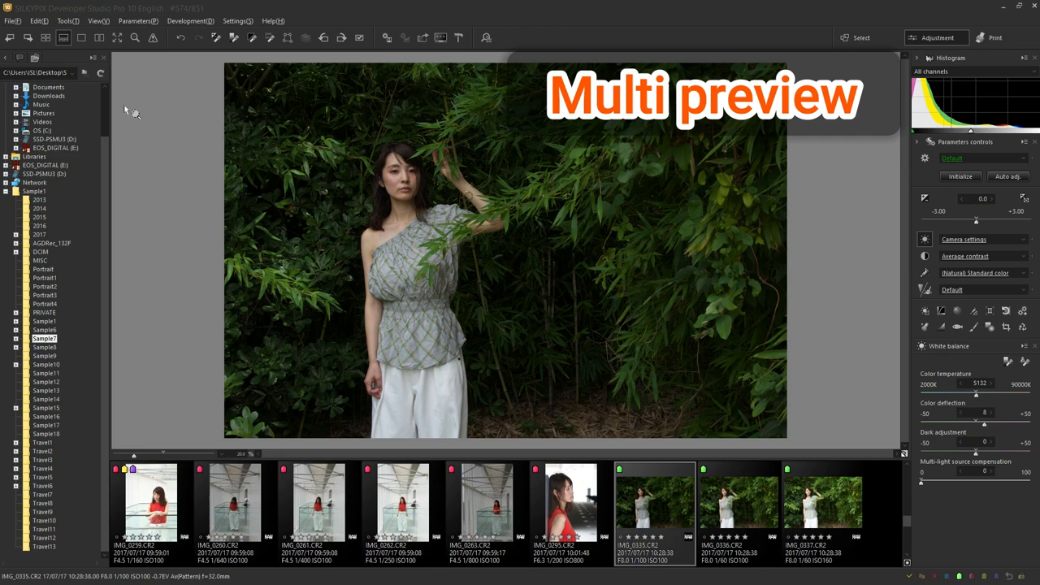
# Split the bamboo portrait into two side-by-side copies and raise the exposure of one slightly
pyautogui.click(101, 39)
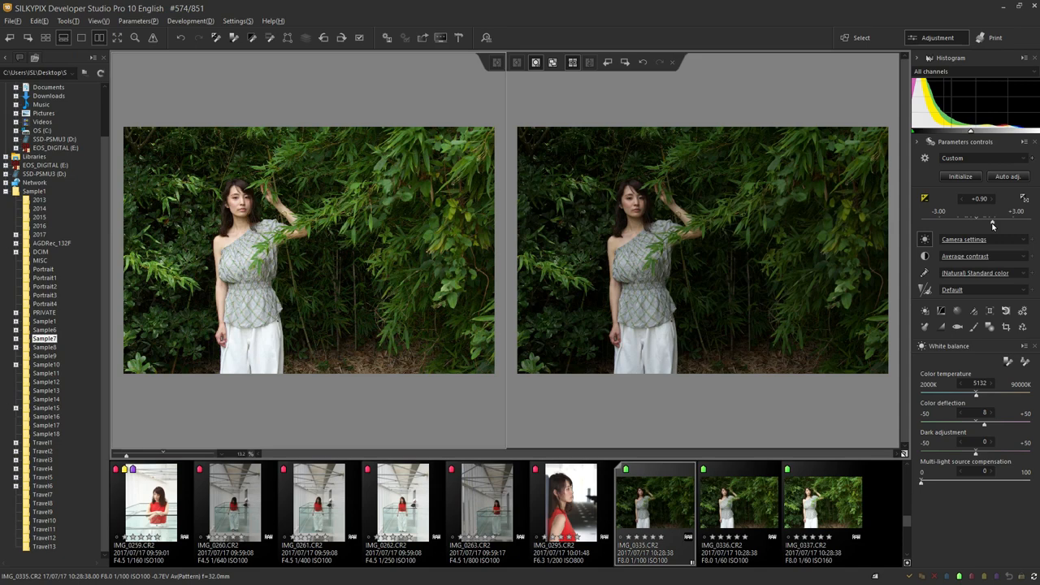
pyautogui.moveTo(992, 219); pyautogui.dragTo(1001, 219)
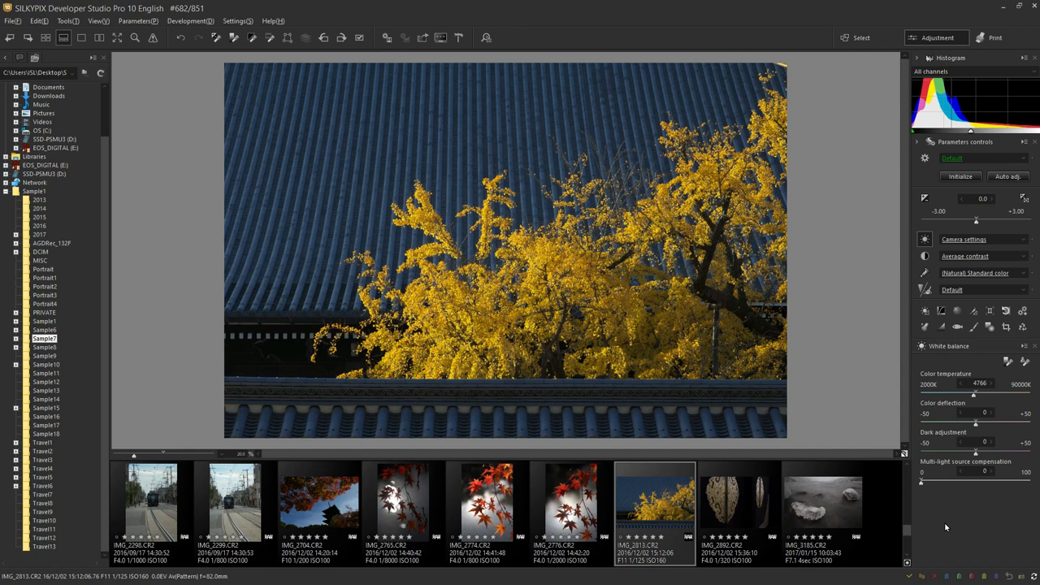
pyautogui.moveTo(815, 385)
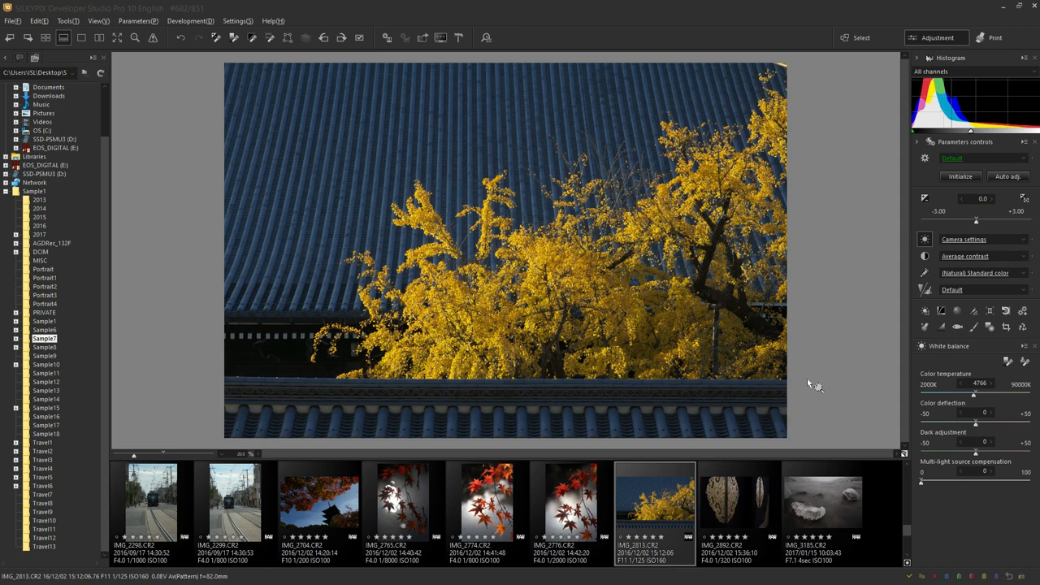
# Bring up the Select skin dialog via Settings > Options over the ginkgo photo
pyautogui.click(237, 20)
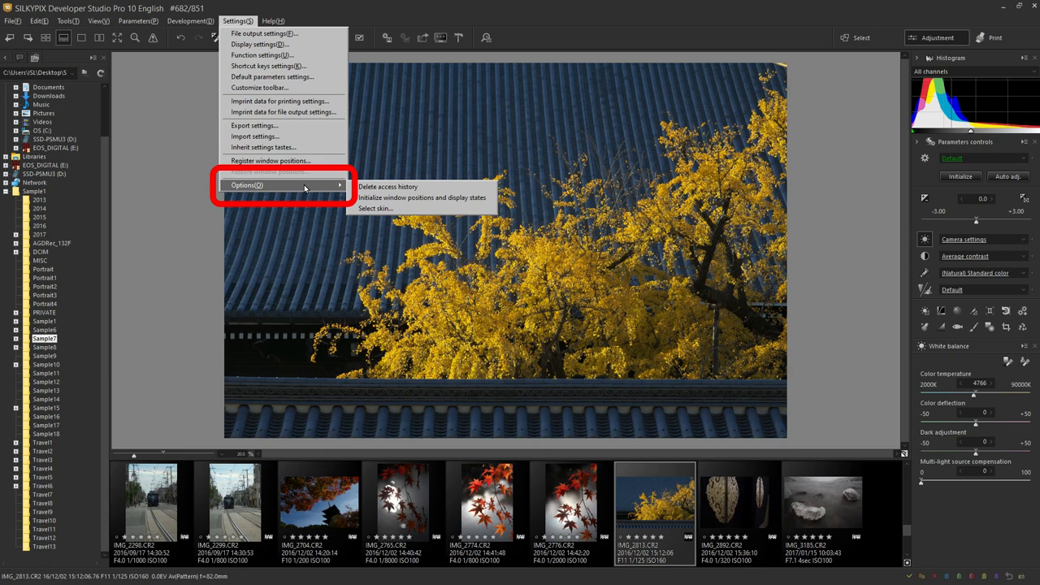
pyautogui.moveTo(374, 208)
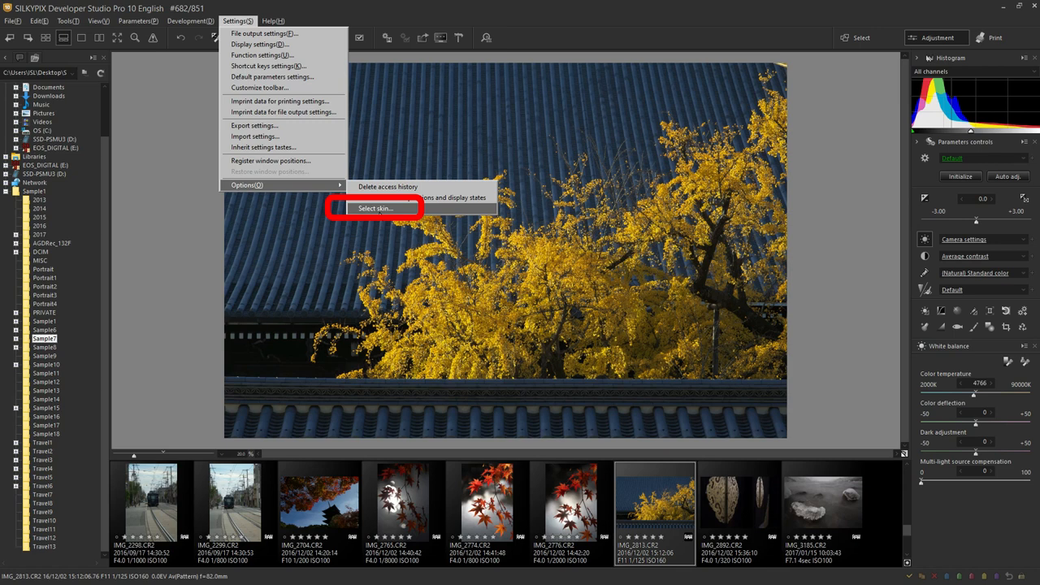
pyautogui.click(374, 208)
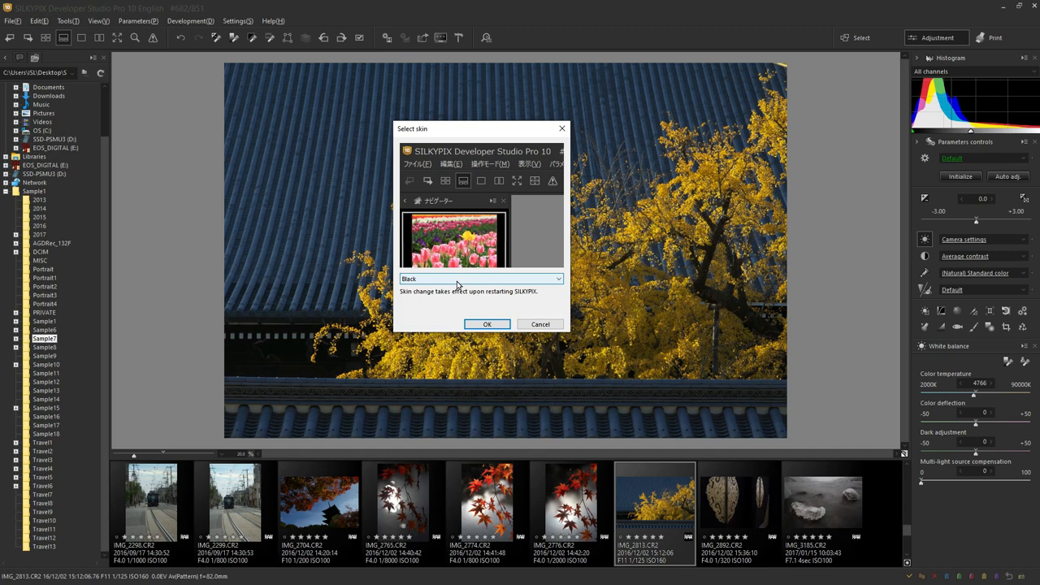
# Choose the Black (large size) skin for high-resolution monitors, moving the chooser window aside
pyautogui.click(480, 279)
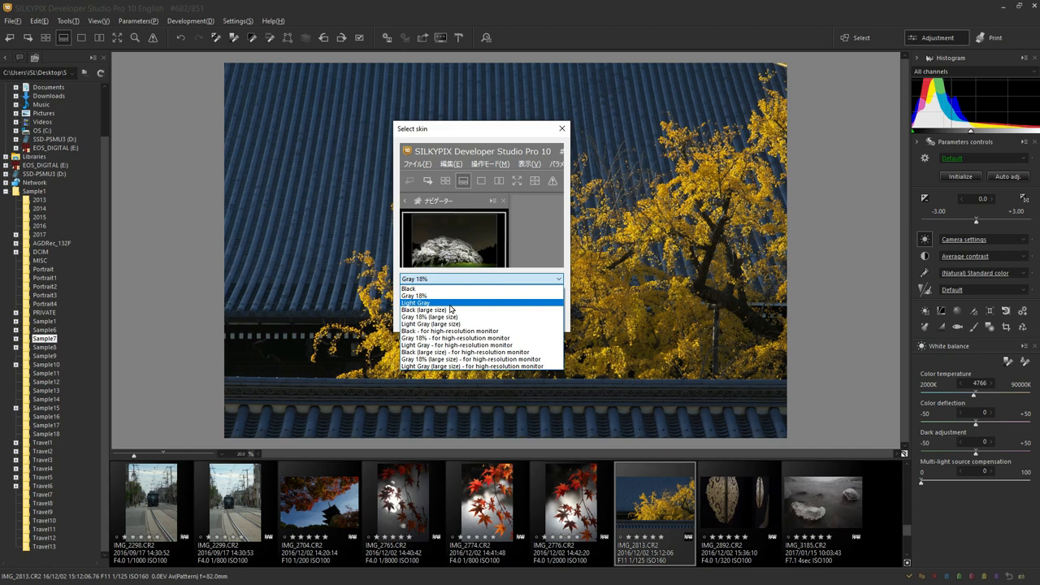
pyautogui.click(429, 309)
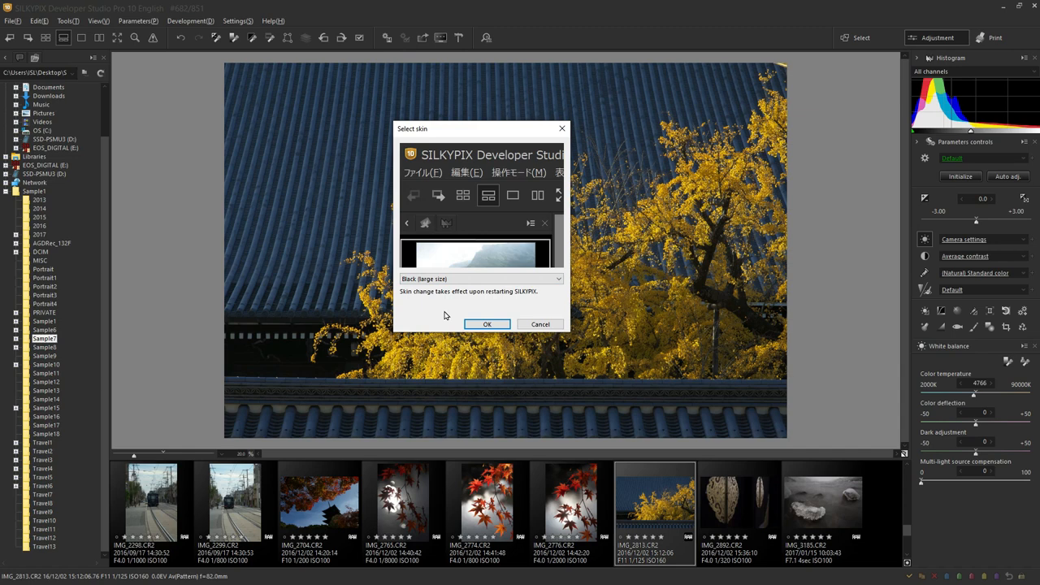
pyautogui.moveTo(479, 128); pyautogui.dragTo(286, 91)
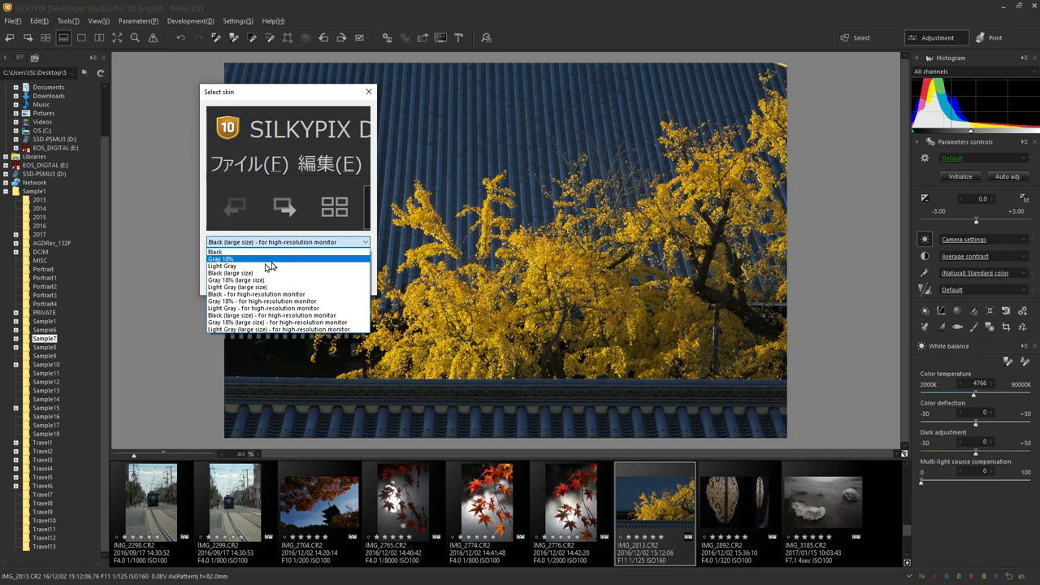
pyautogui.click(230, 273)
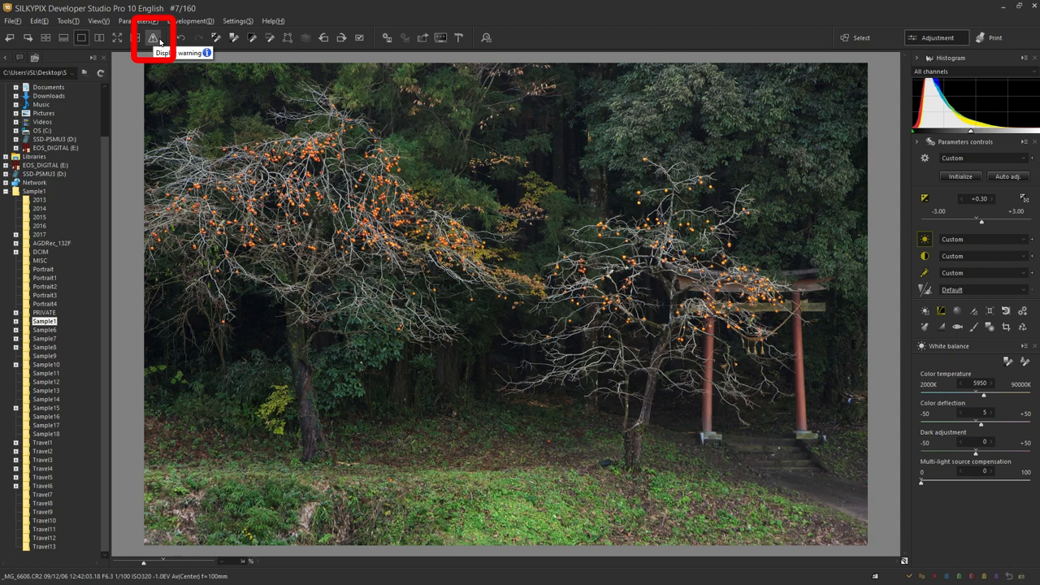
# Show the toolbar's highlight, shadow and soft-proofing warning choices for the torii photo
pyautogui.click(153, 39)
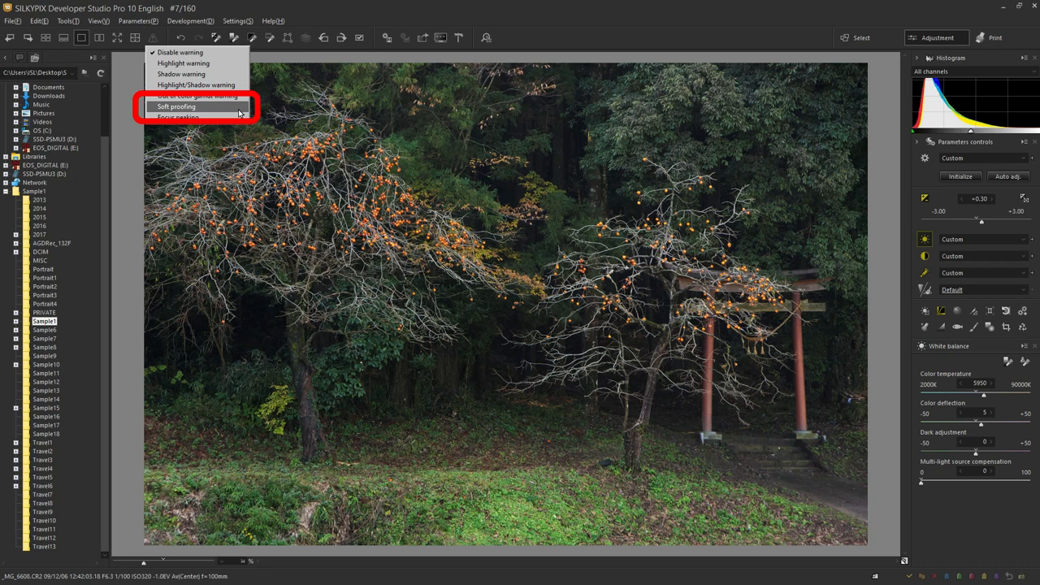
# Enable Soft proofing with Color management set to Perform color management
pyautogui.click(175, 108)
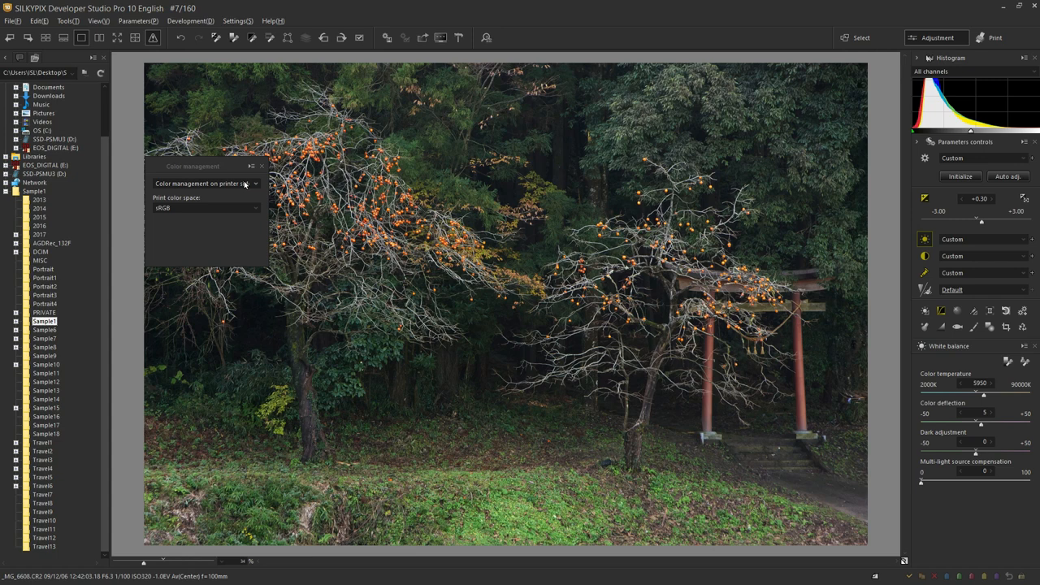
pyautogui.click(203, 182)
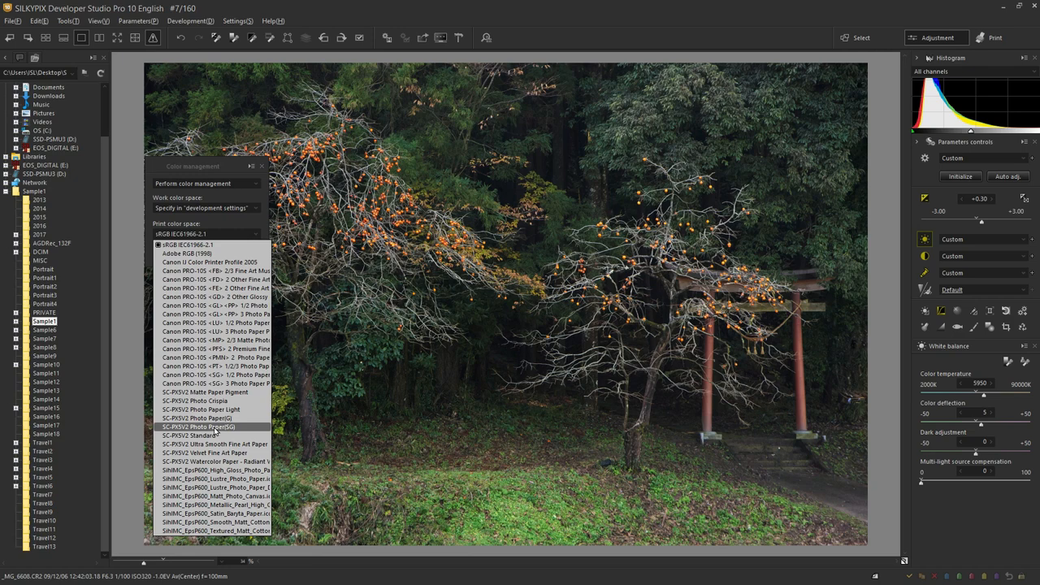
# Proof the torii photo with SC-PV3V2 Matte Paper Pigment, Photo Crispia and a fine art paper profile
pyautogui.click(199, 426)
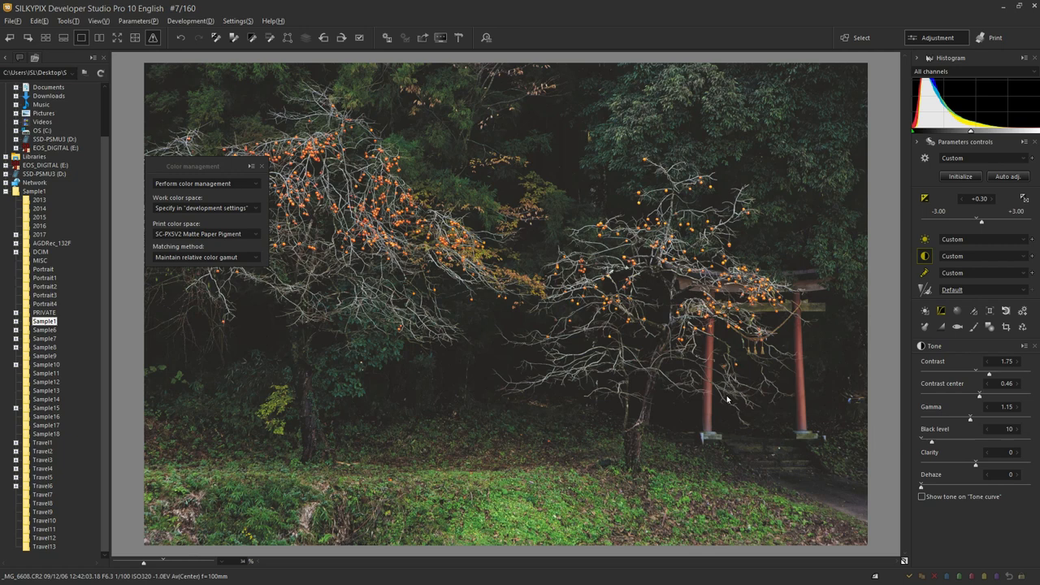
pyautogui.click(205, 234)
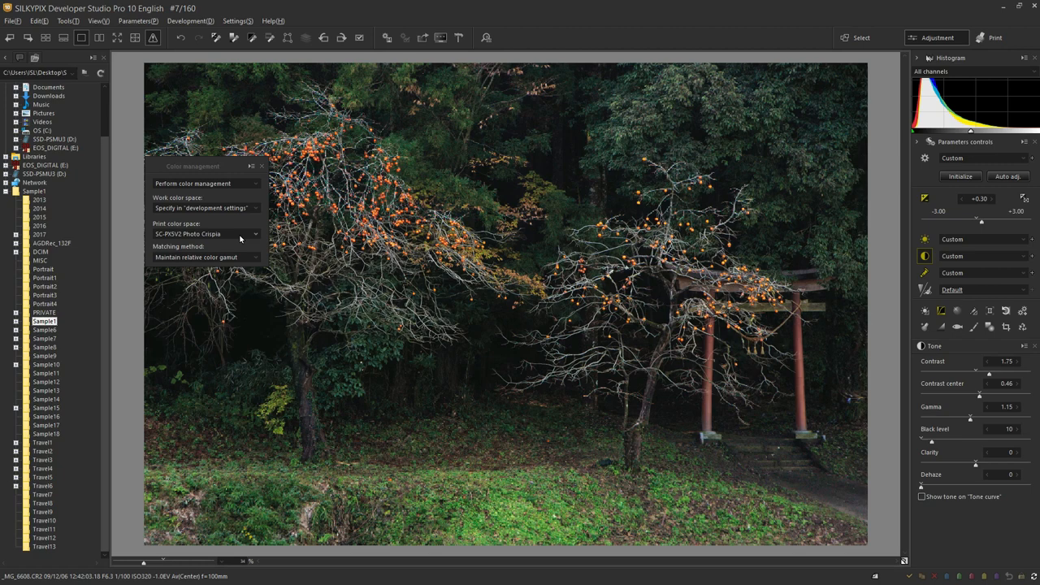
pyautogui.click(205, 234)
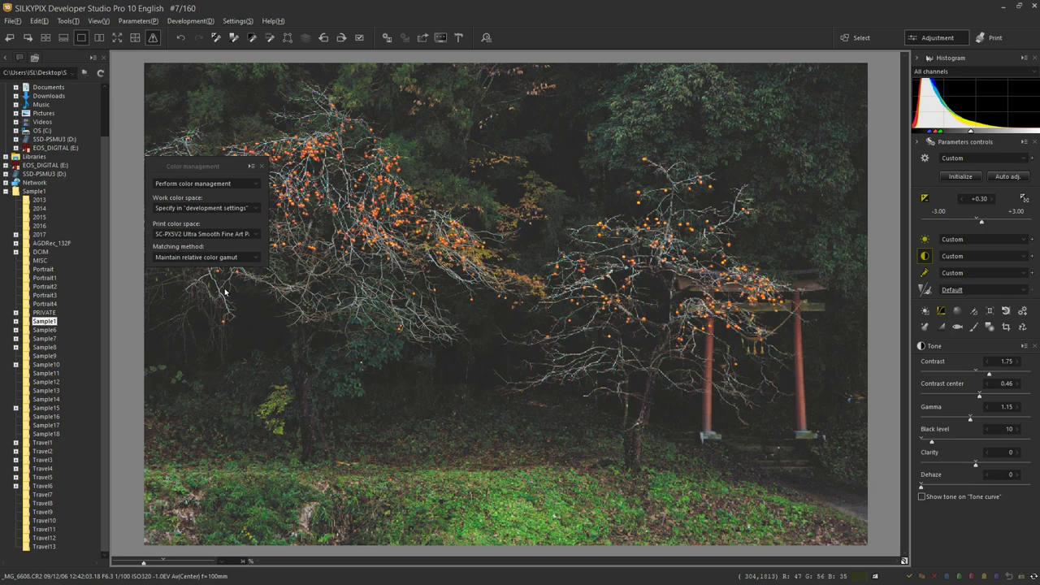
pyautogui.click(995, 38)
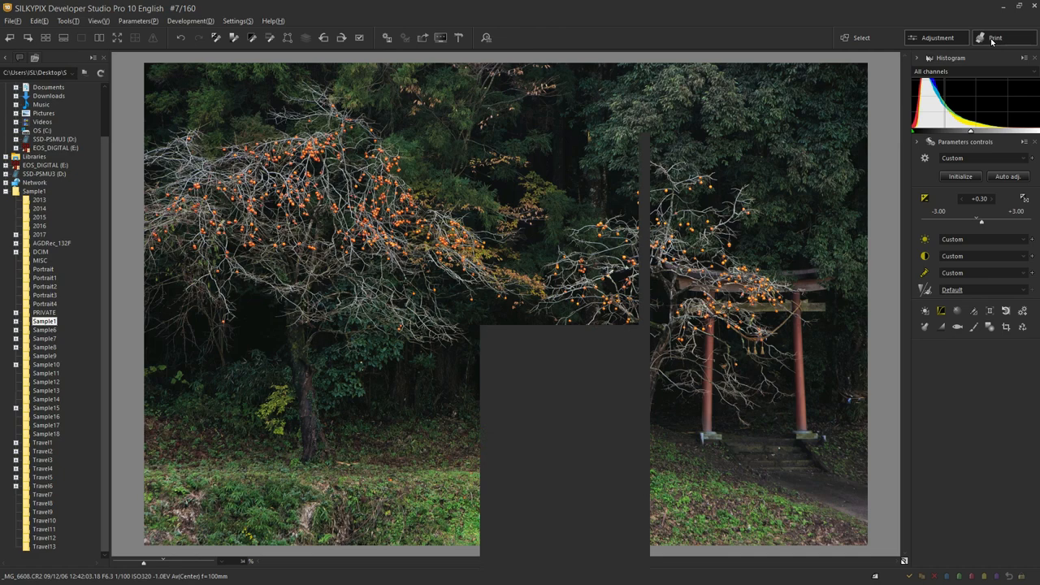
# In the Print workspace, set the EPSON driver Mode to Off (No Color Adjustment)
pyautogui.click(995, 37)
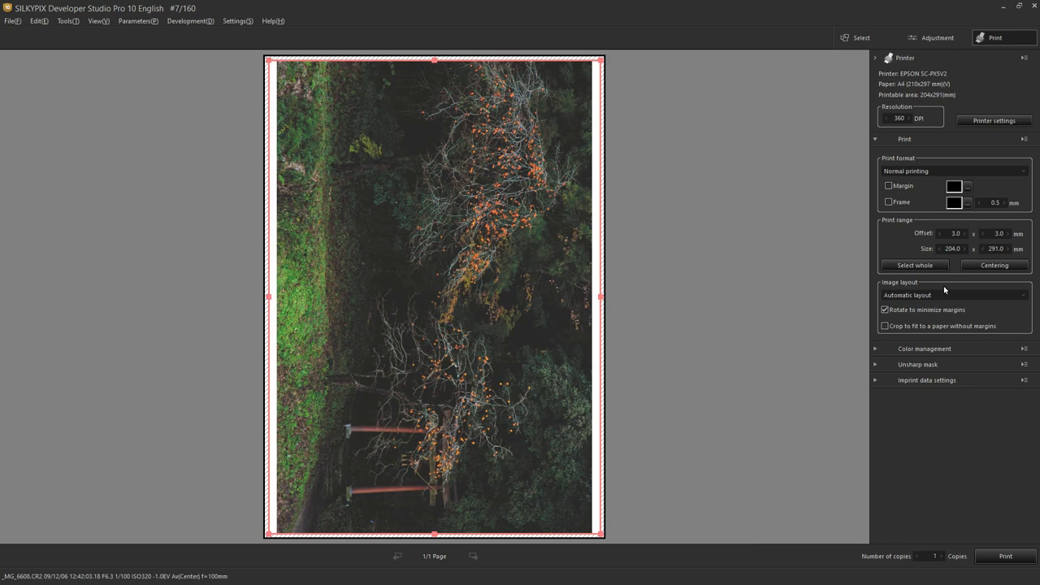
pyautogui.click(995, 120)
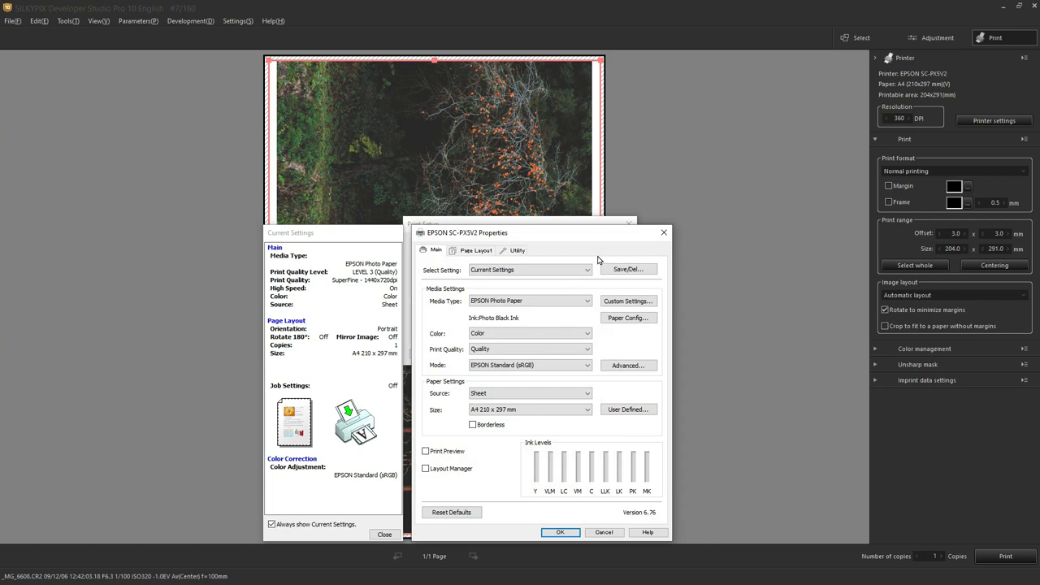
pyautogui.click(587, 364)
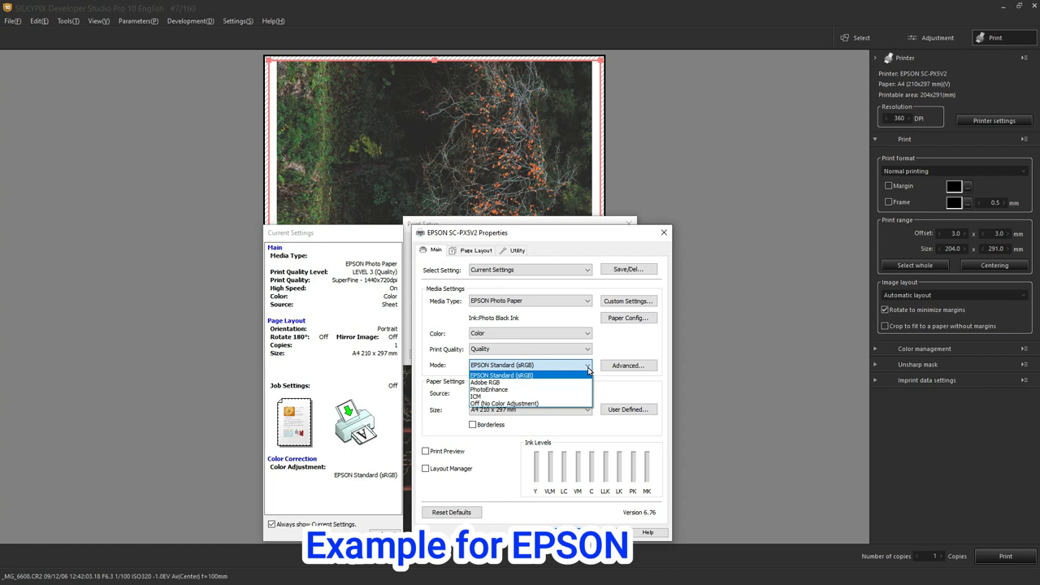
pyautogui.click(497, 404)
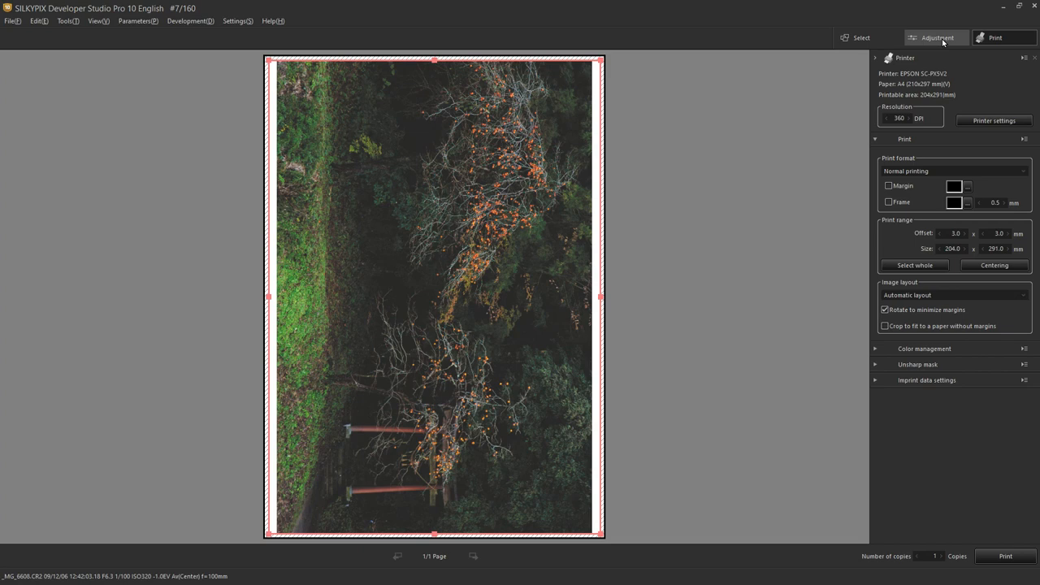
# Back in Adjustment, set Print color space to SC-PV3V2 Velvet Fine Art Paper
pyautogui.click(936, 38)
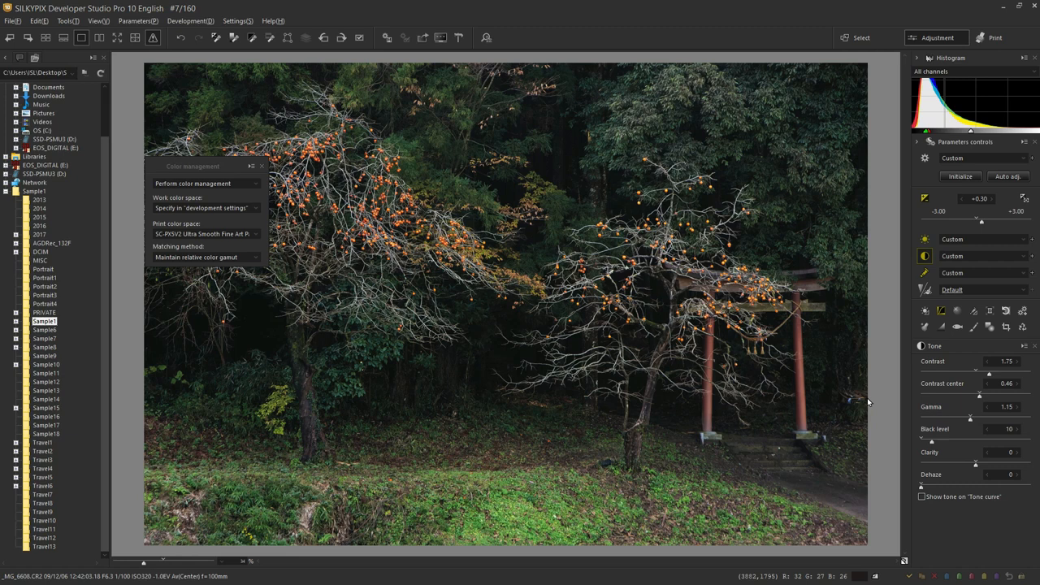
pyautogui.click(257, 234)
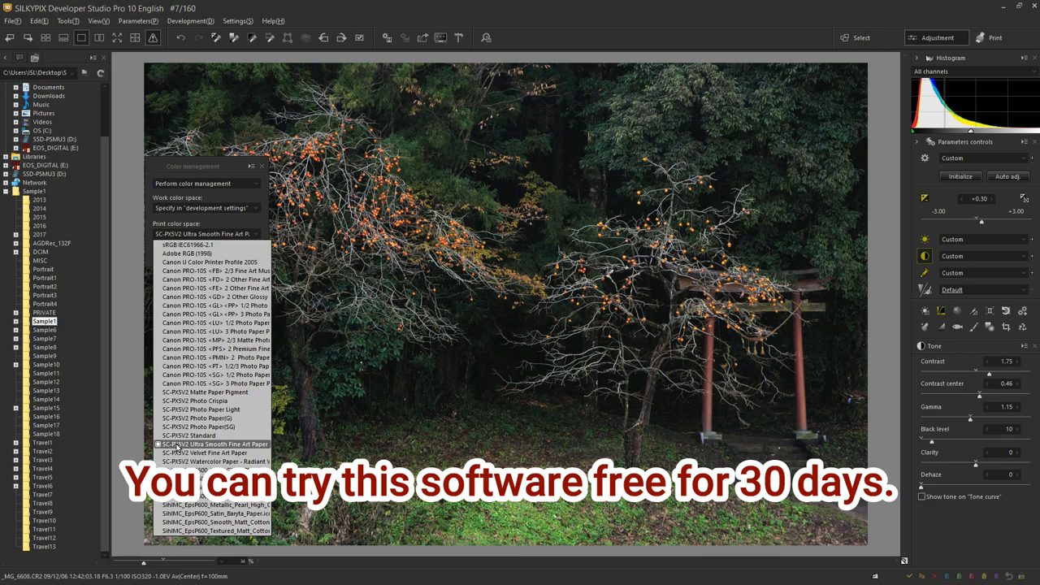
pyautogui.click(214, 444)
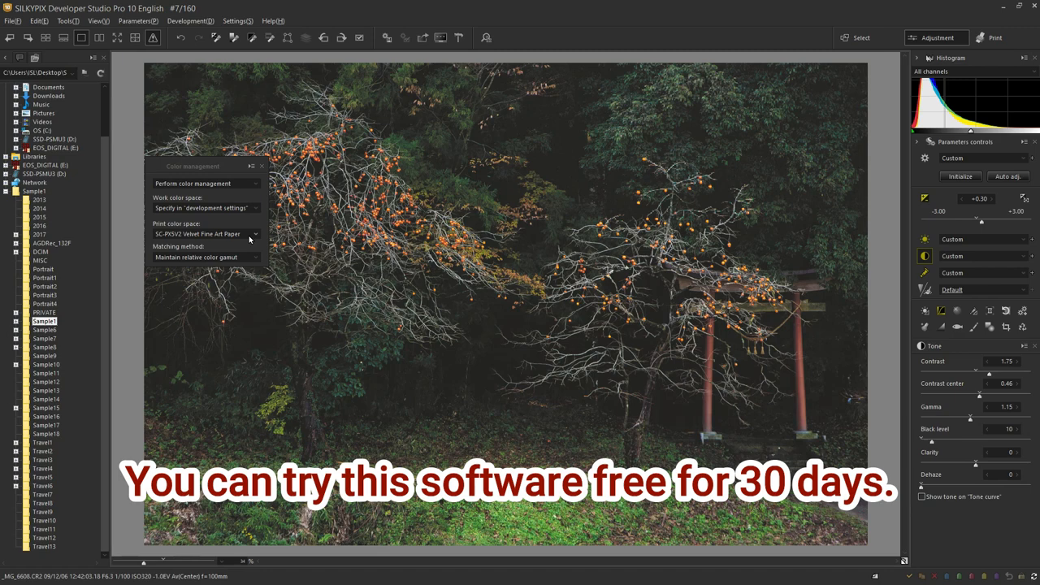